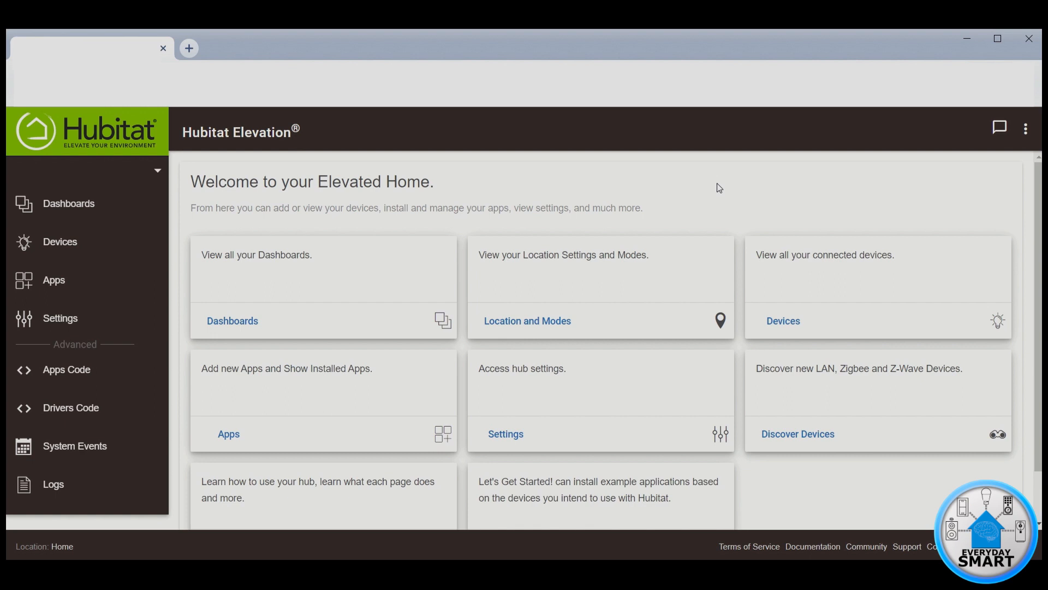
pyautogui.moveTo(54, 280)
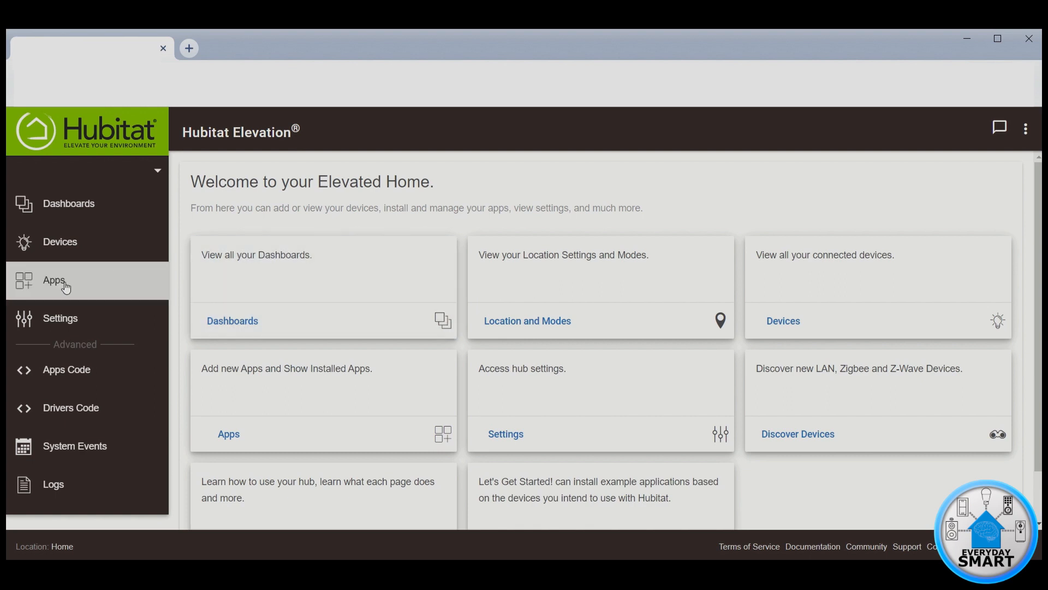
# Step: Open the Apps page listing installed apps from the sidebar
pyautogui.click(53, 280)
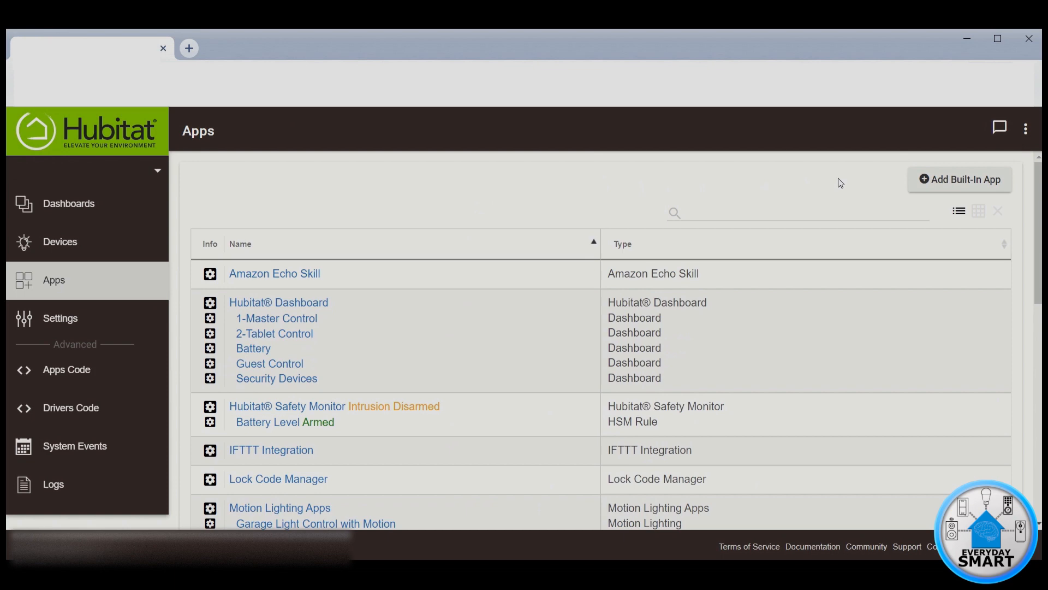
pyautogui.click(959, 179)
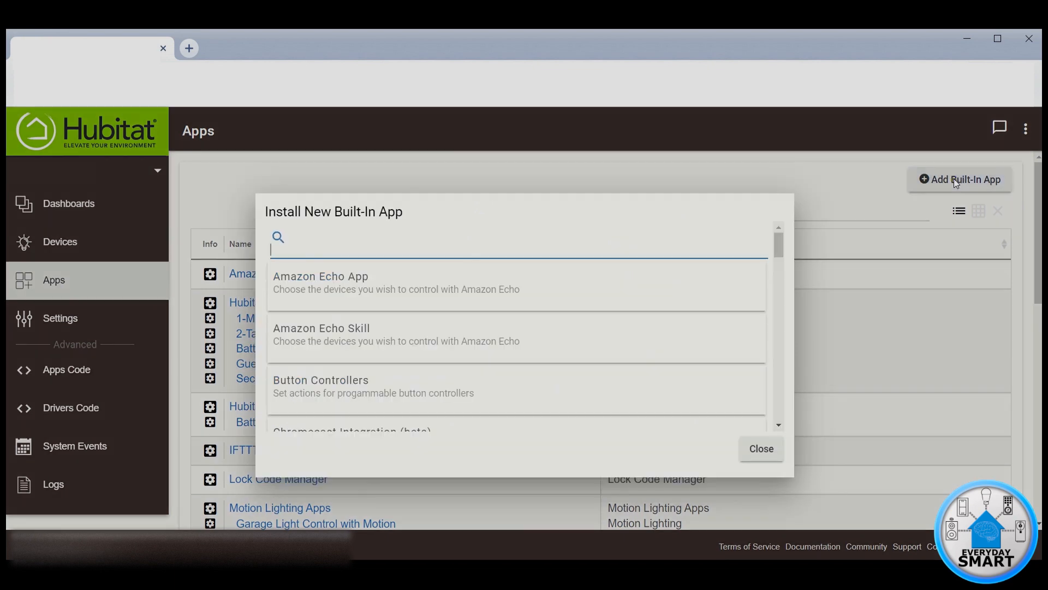
pyautogui.scroll(-3)
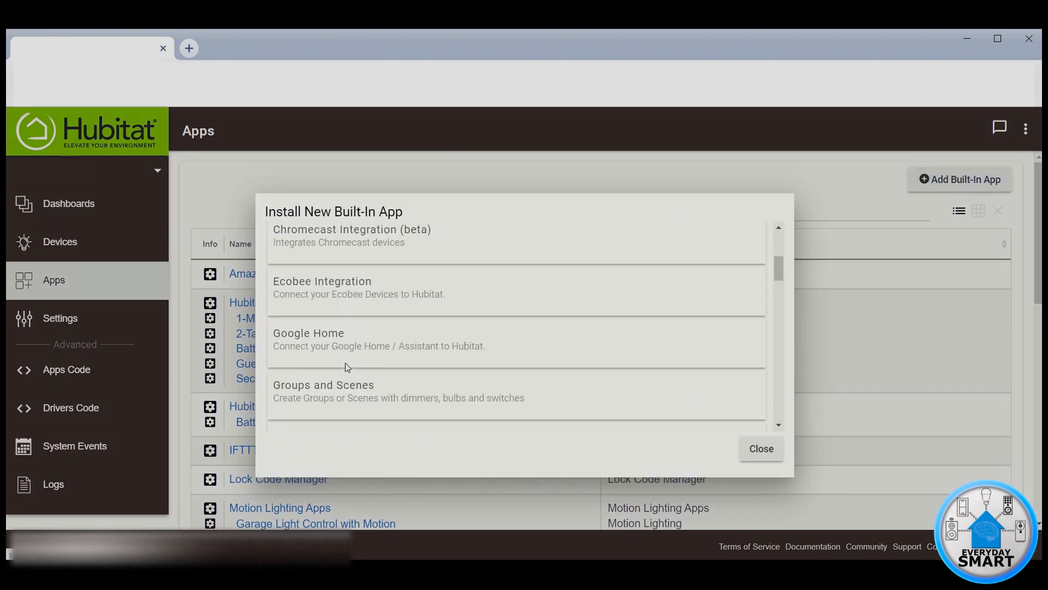
pyautogui.scroll(-3)
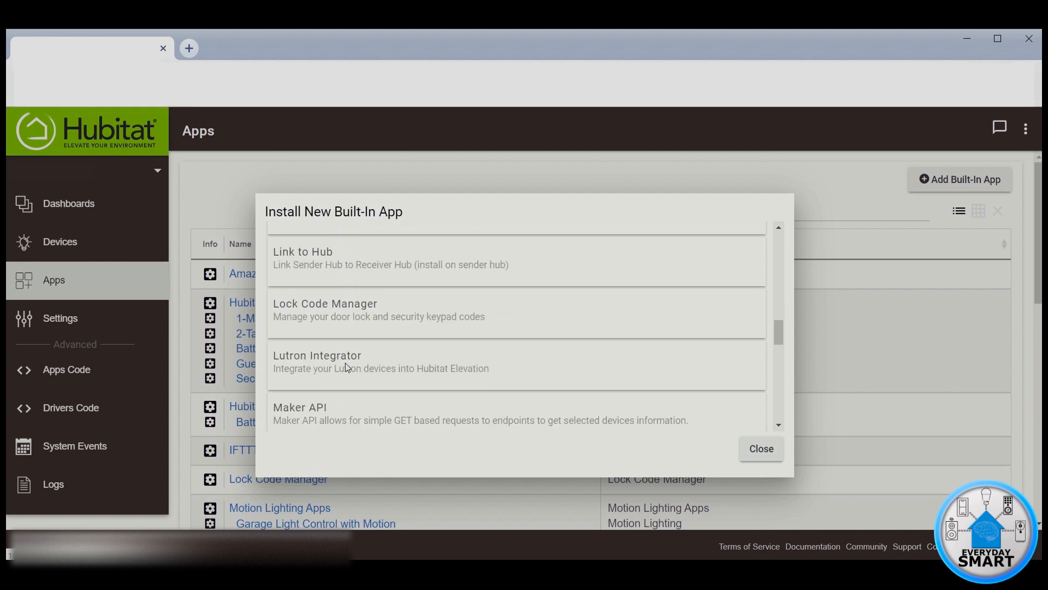
pyautogui.scroll(-3)
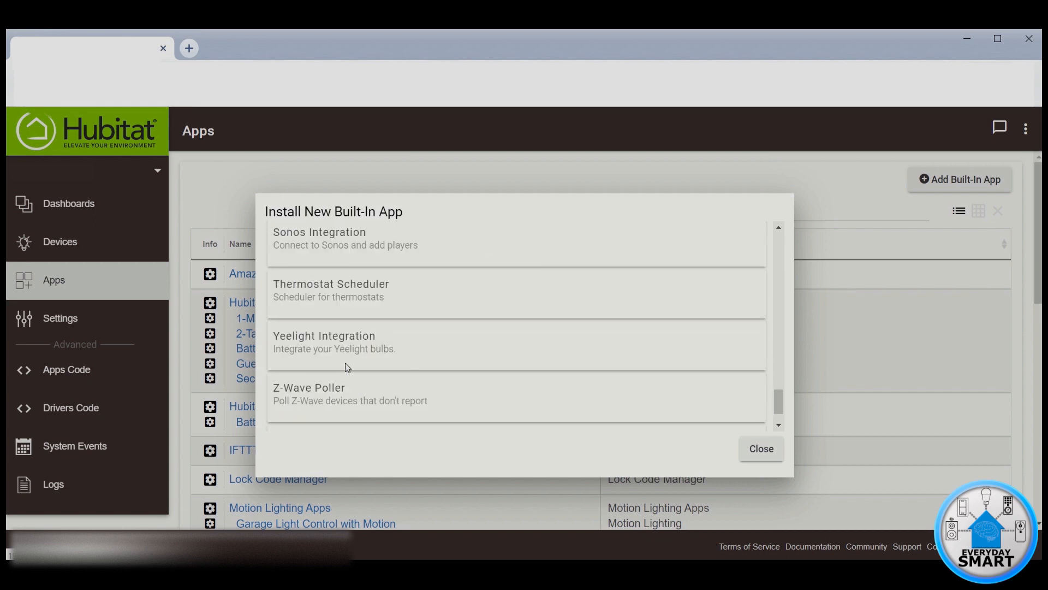
pyautogui.scroll(-3)
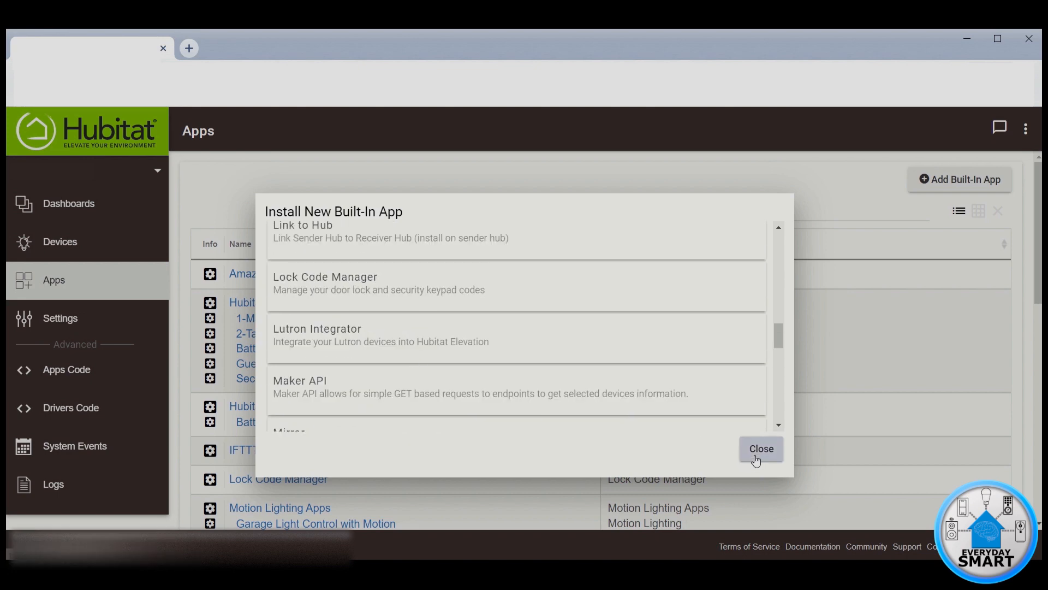
pyautogui.click(761, 447)
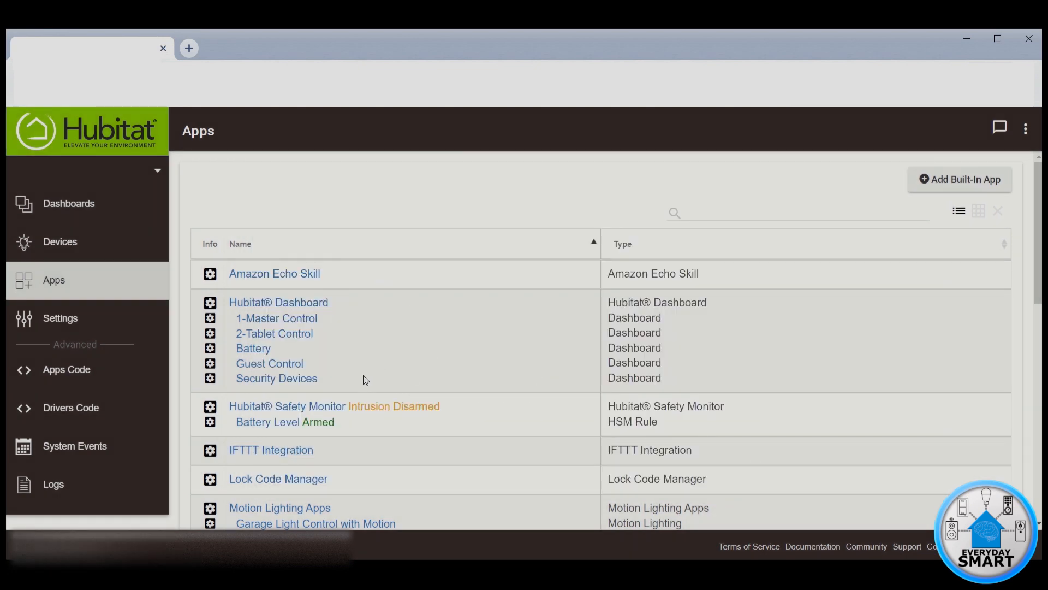
# Step: Start a new Motion Lighting app from the Apps list
pyautogui.scroll(-3)
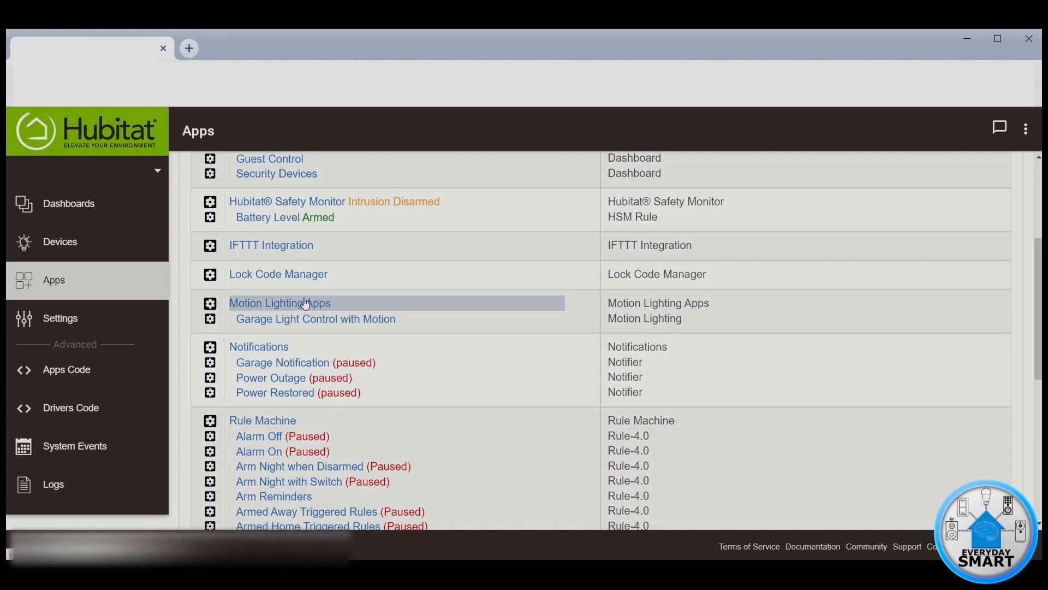
pyautogui.click(279, 303)
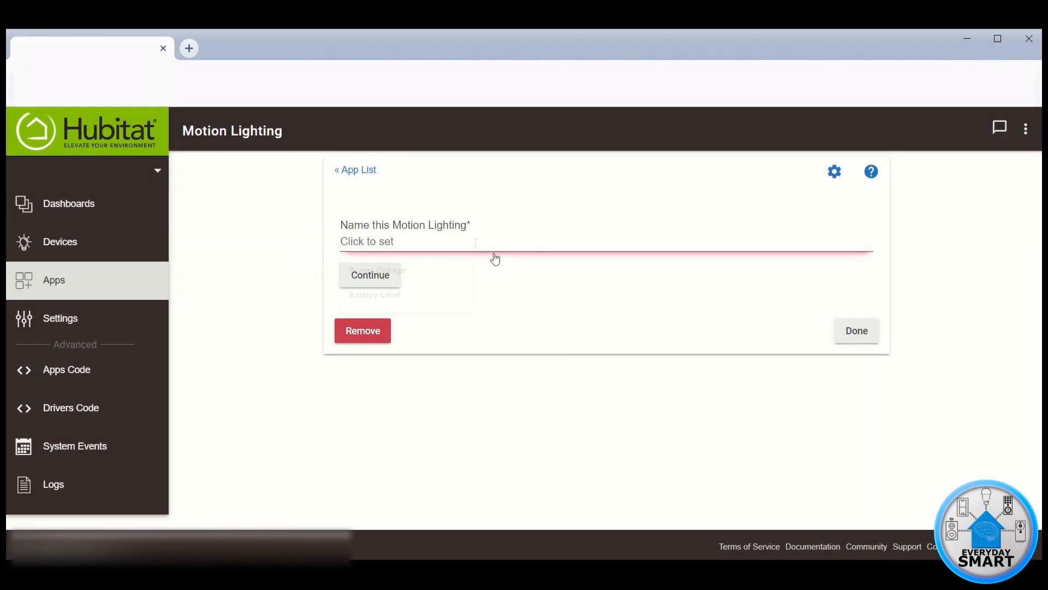
# Step: Enter 'Lights On With Motion' as the Motion Lighting app name
pyautogui.click(406, 241)
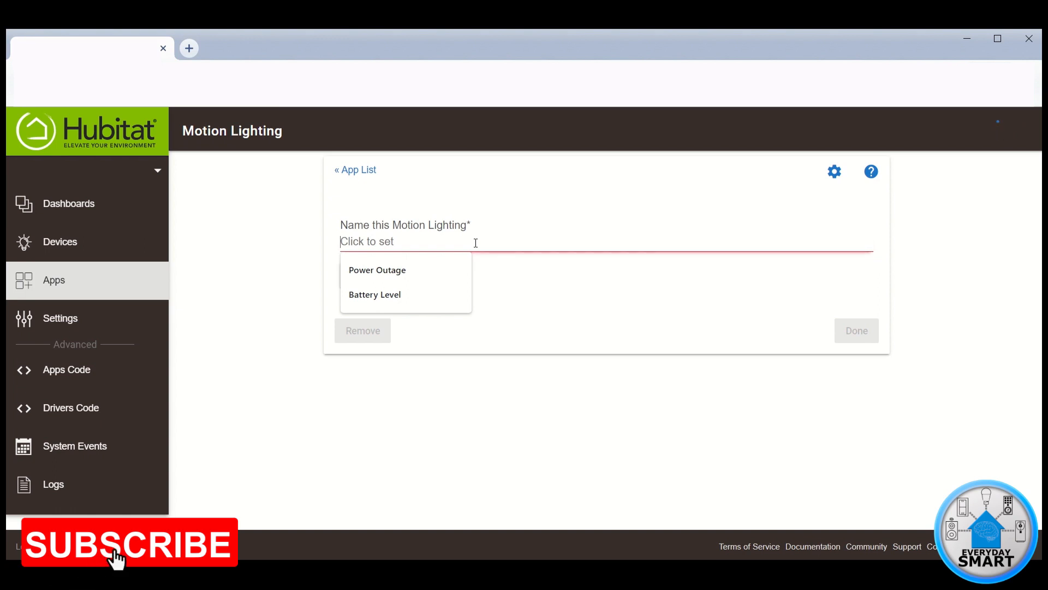
pyautogui.write('L')
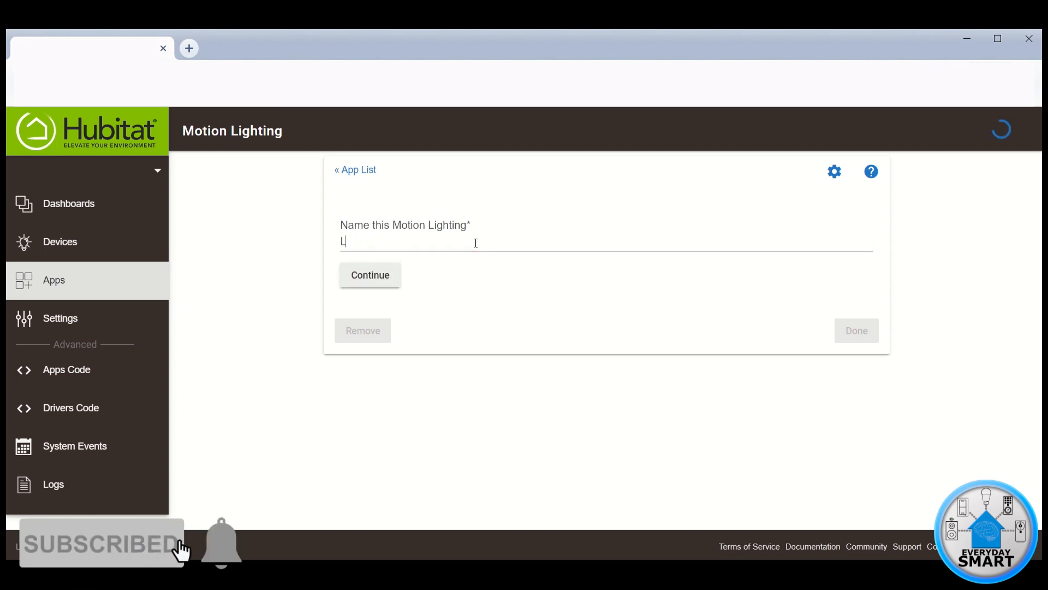
pyautogui.write('ights On With Motion')
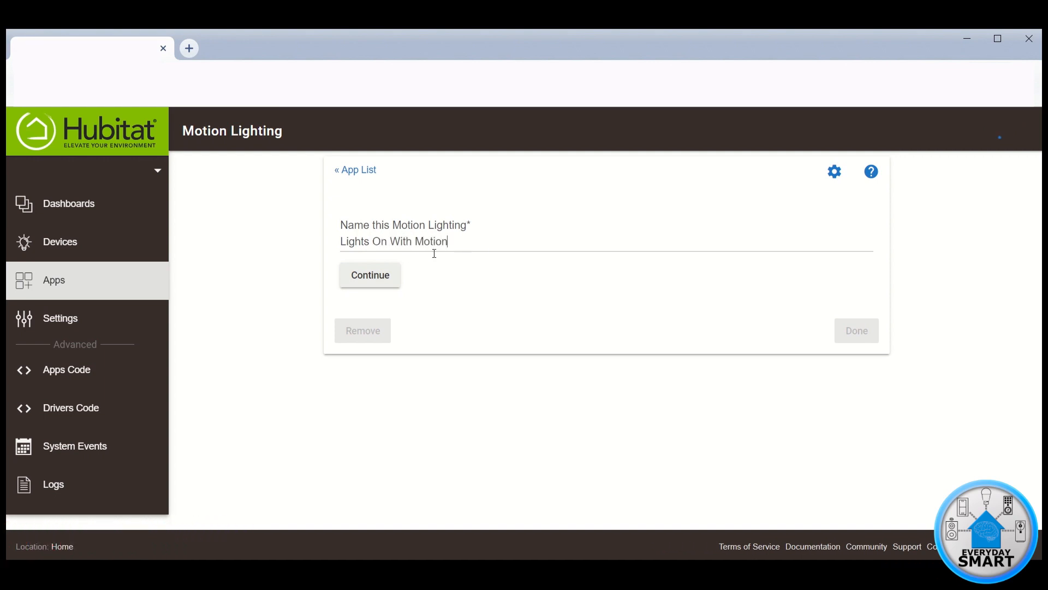
# Step: Select Garage Motion Sensor, (NE) and (NW) as the triggering motion sensors
pyautogui.click(369, 275)
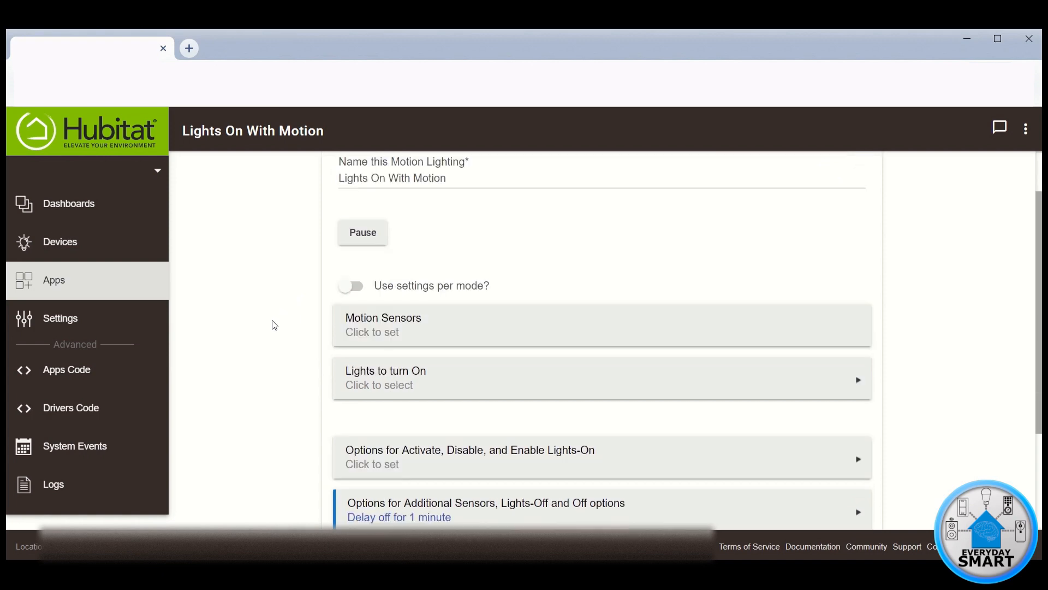
pyautogui.scroll(-3)
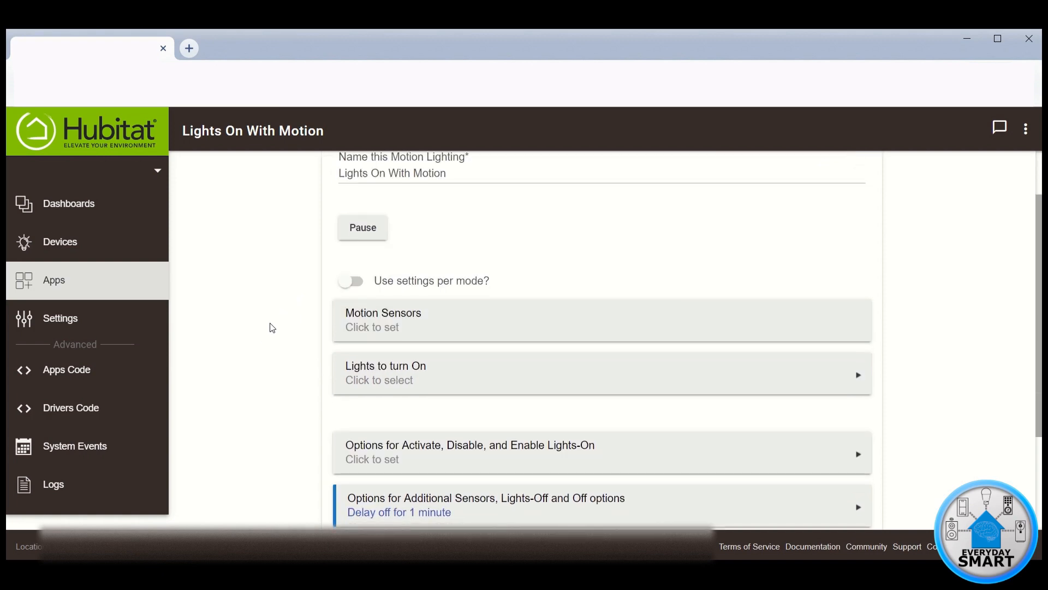
pyautogui.scroll(-3)
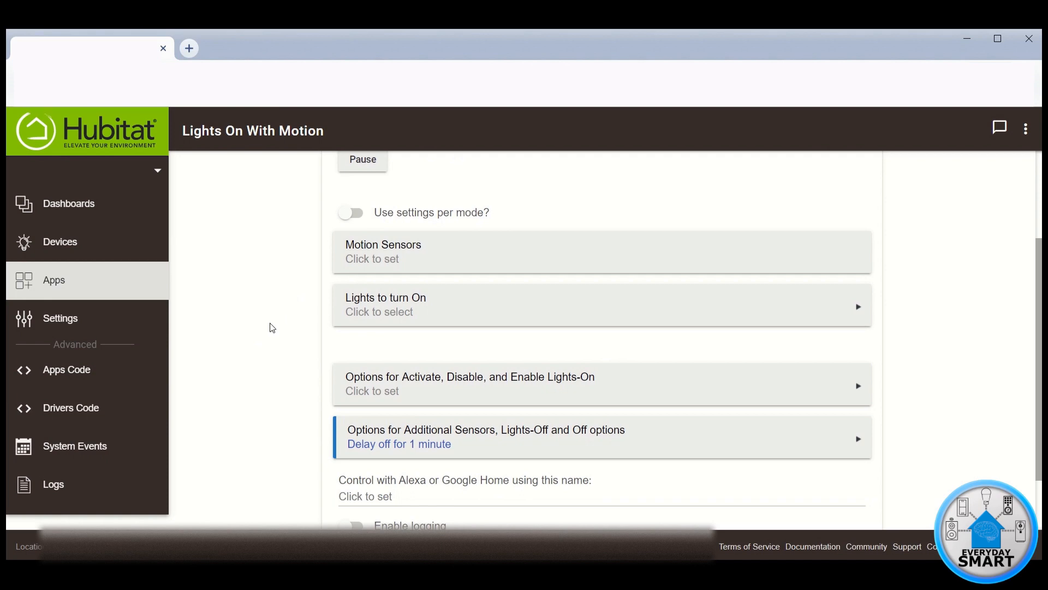
pyautogui.moveTo(294, 311)
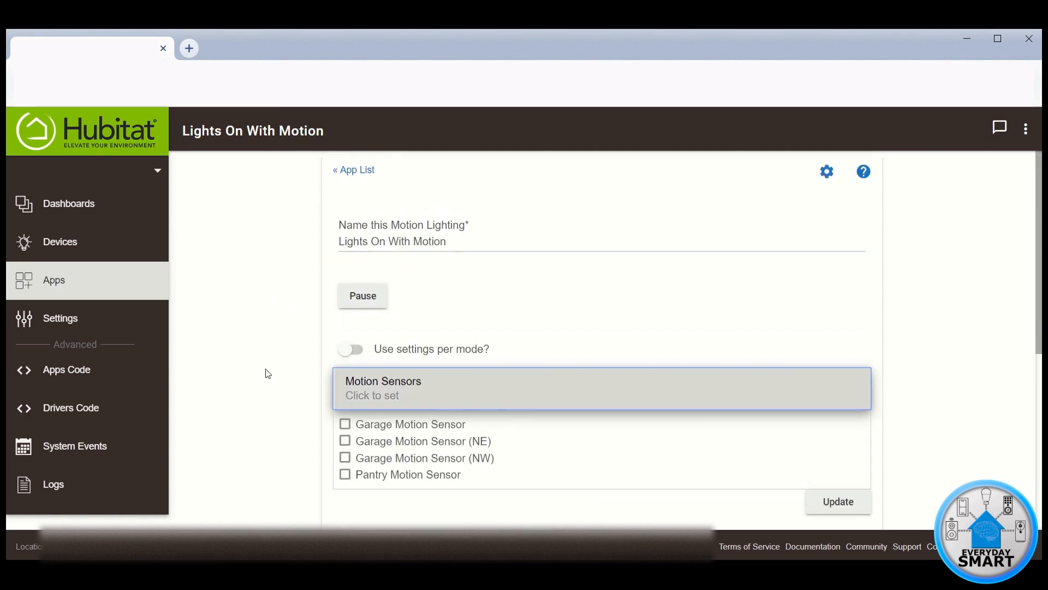
pyautogui.click(345, 423)
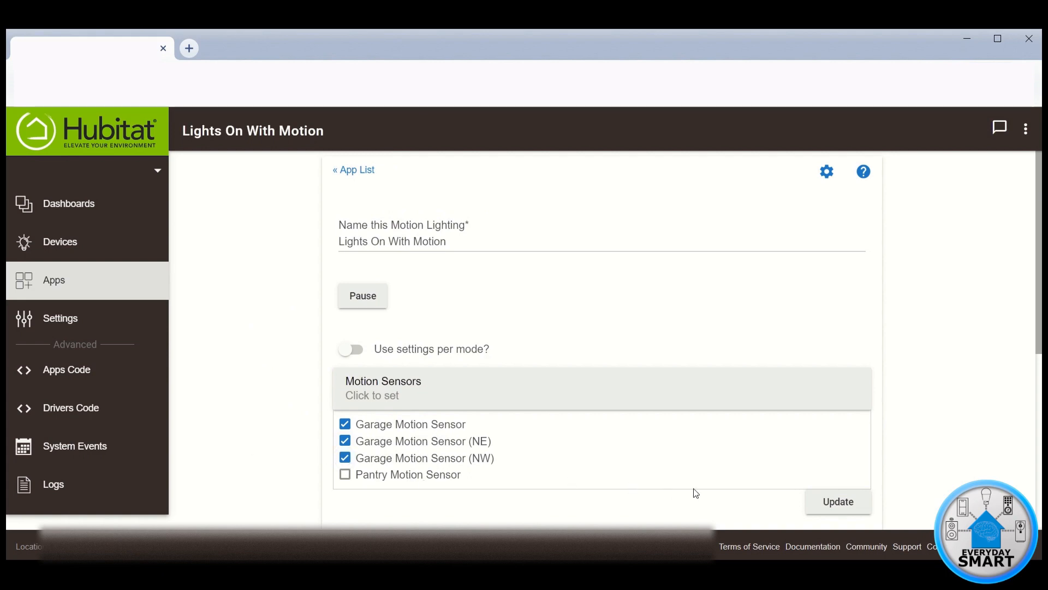
pyautogui.click(837, 500)
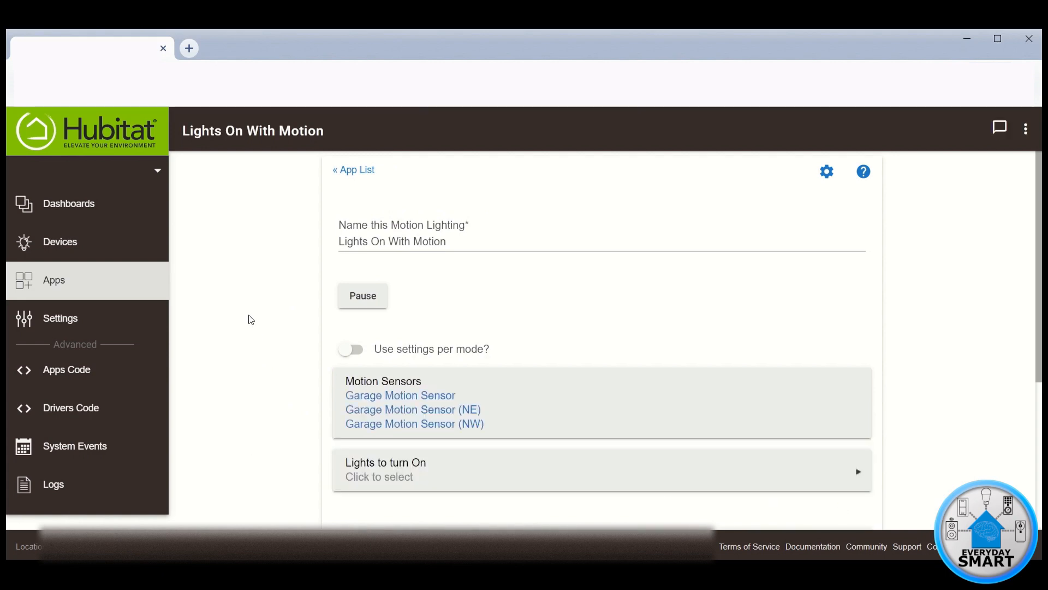
pyautogui.scroll(-3)
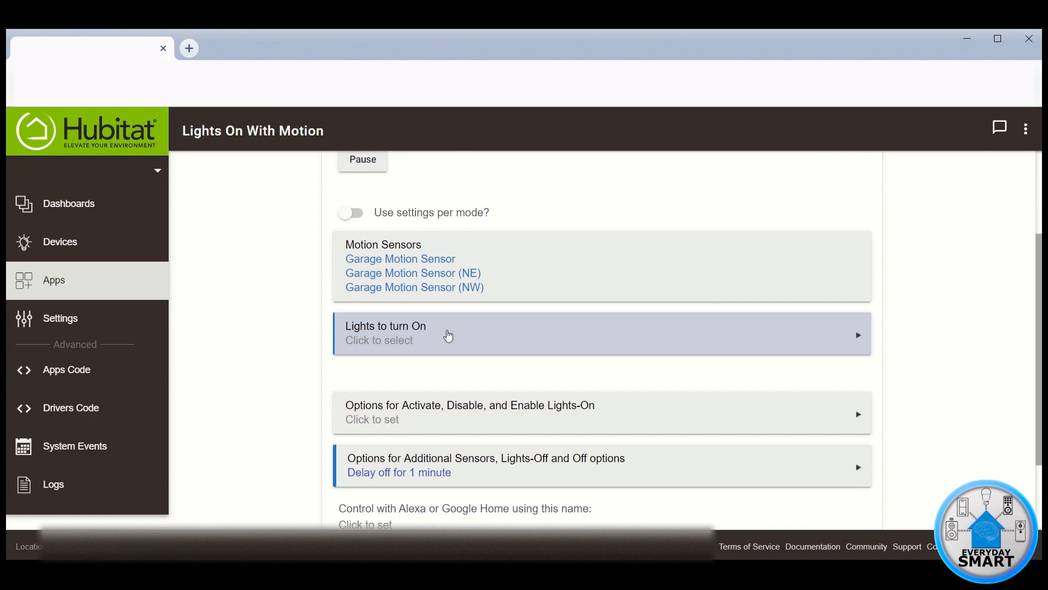
# Step: Choose Garage Light as the switch to turn on
pyautogui.click(448, 334)
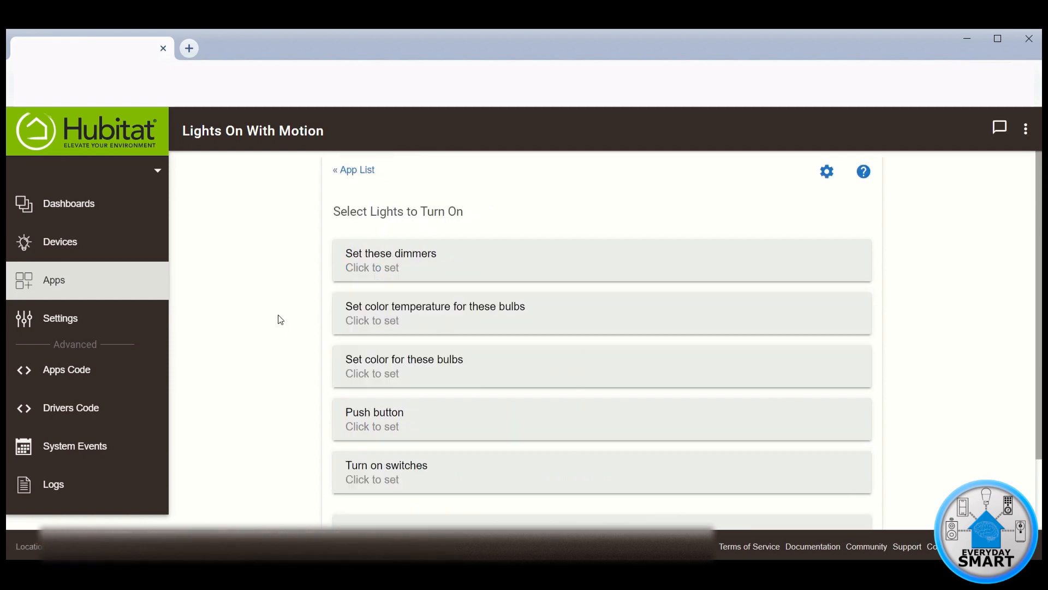
pyautogui.scroll(-3)
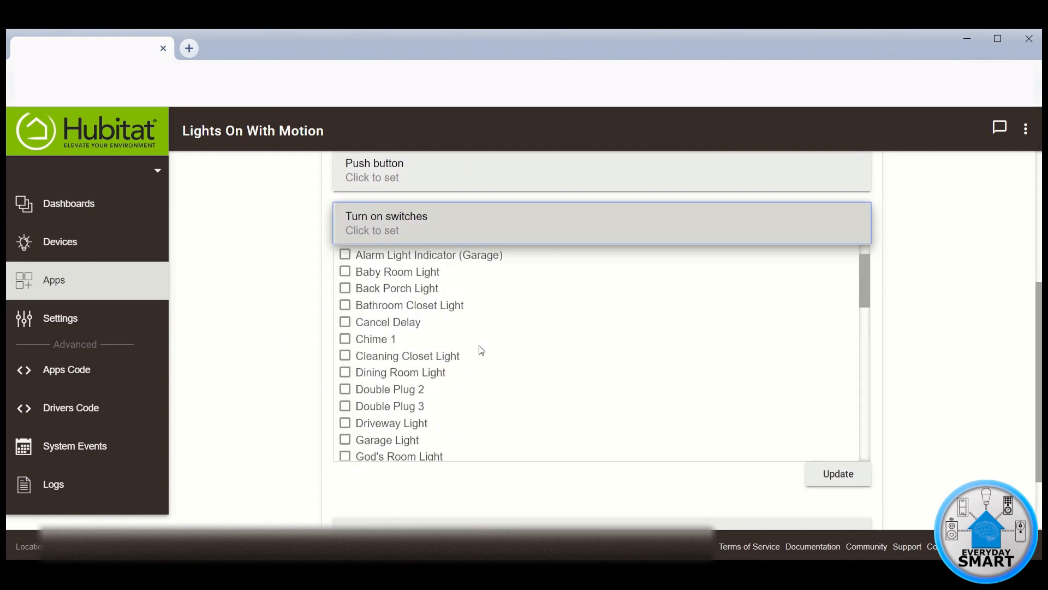
pyautogui.scroll(-3)
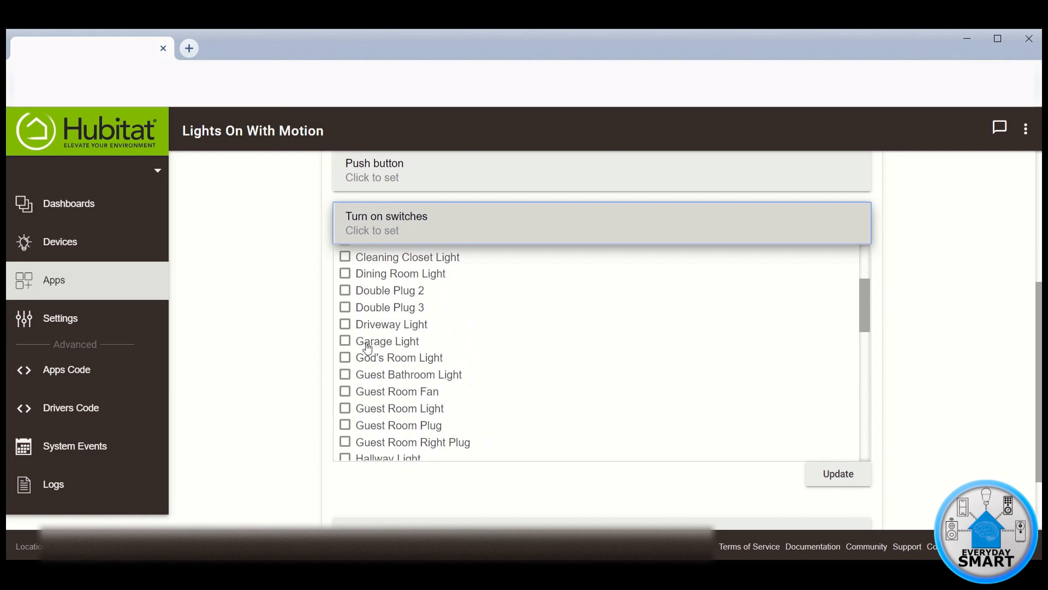
pyautogui.click(345, 341)
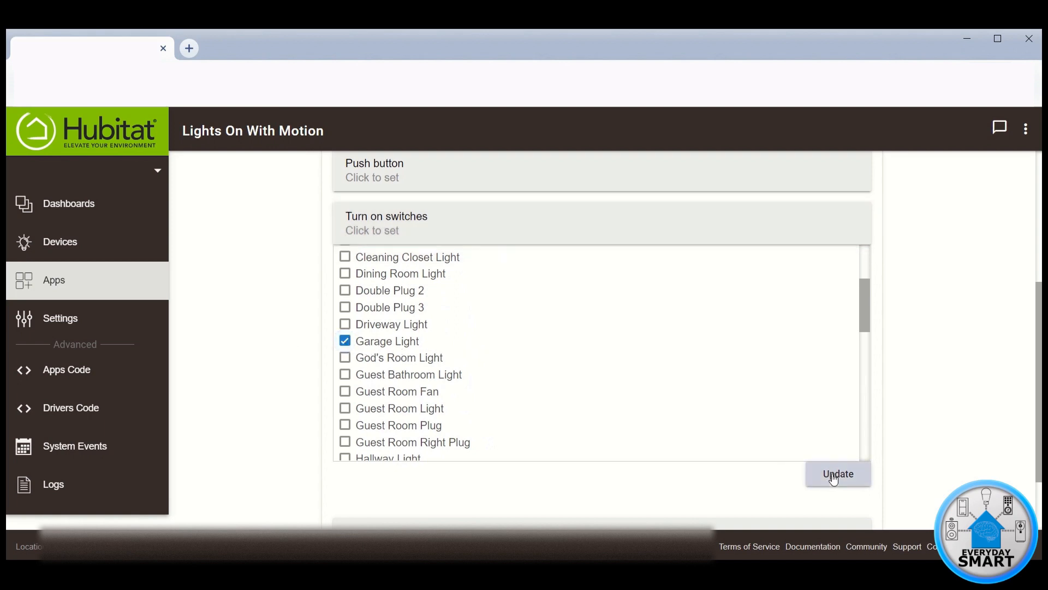
pyautogui.click(837, 473)
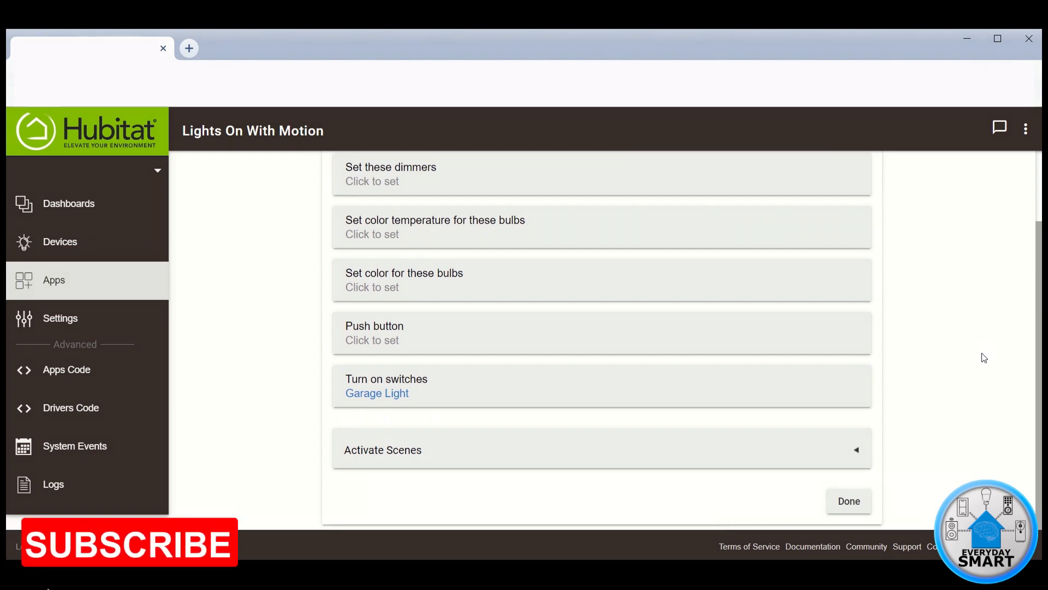
# Step: Scroll through additional sensors and lights-off options, keeping the 1-minute off delay
pyautogui.scroll(3)
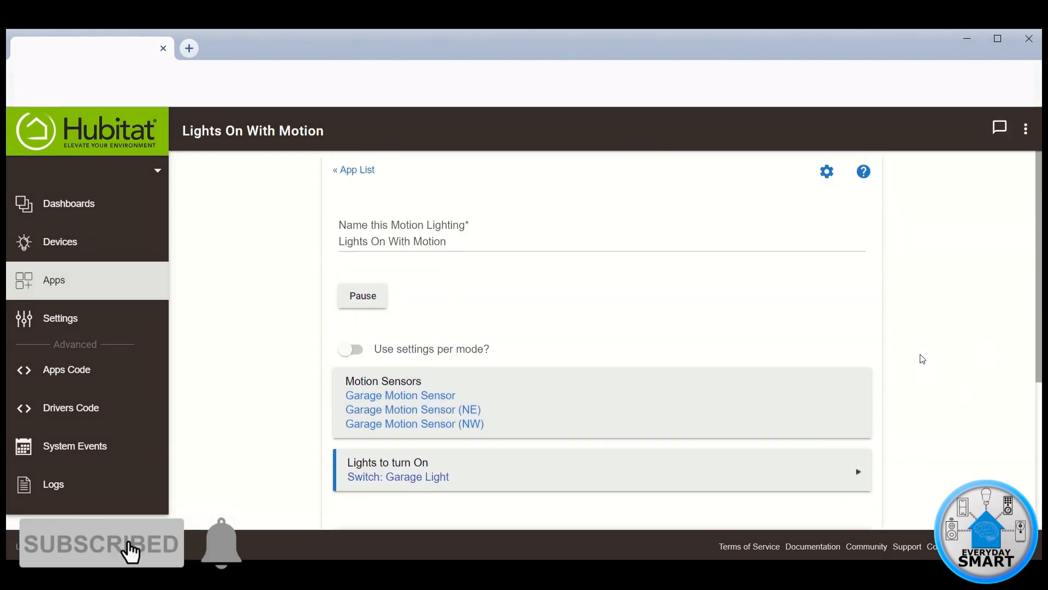
pyautogui.scroll(-3)
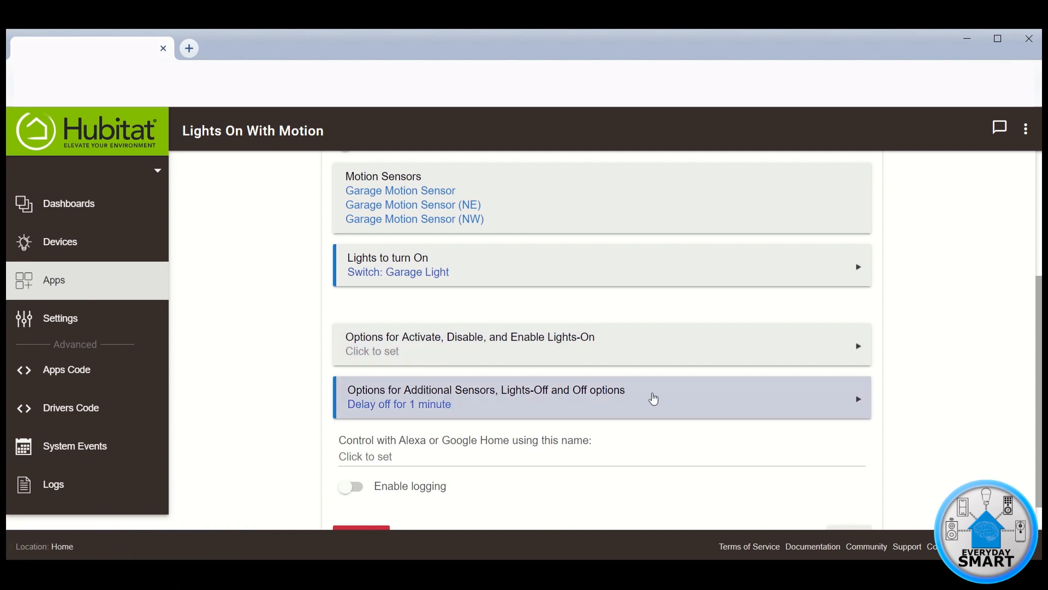
pyautogui.moveTo(644, 399)
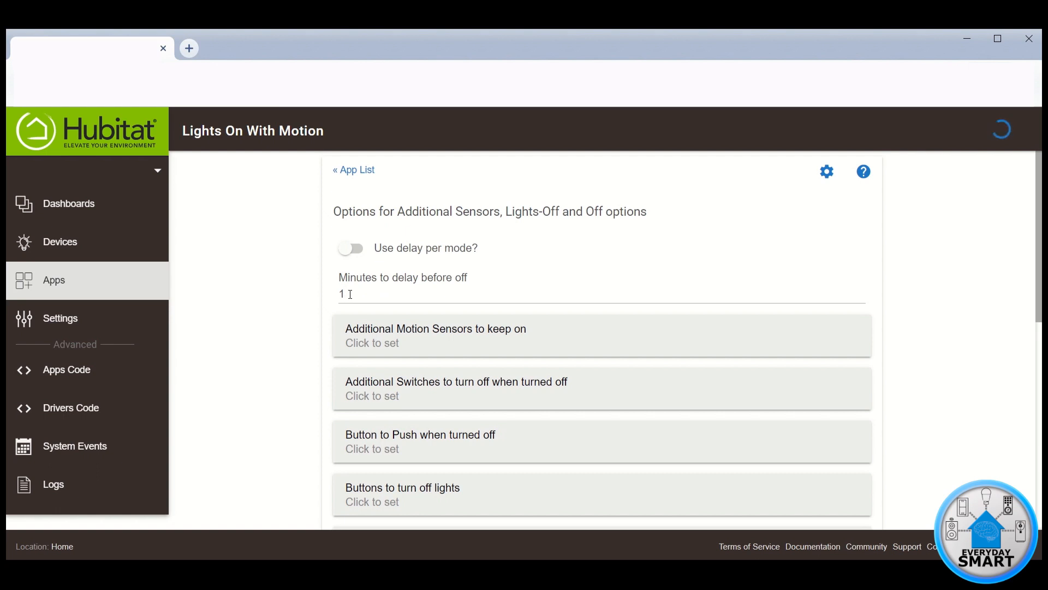
# Step: Scroll the main page to review sensors, Garage Light and 1-minute off delay
pyautogui.scroll(-3)
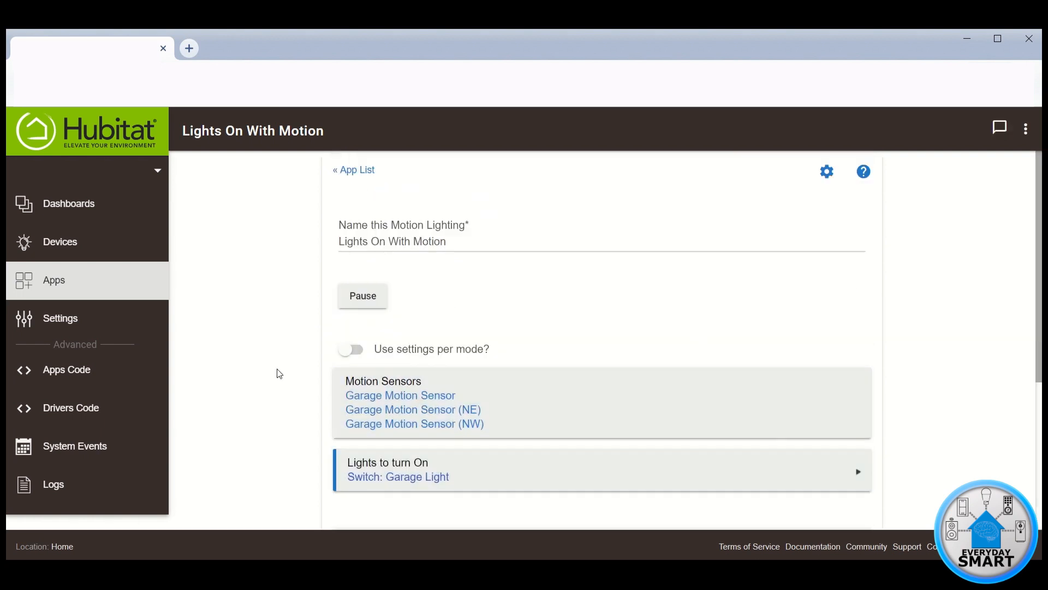
pyautogui.scroll(-3)
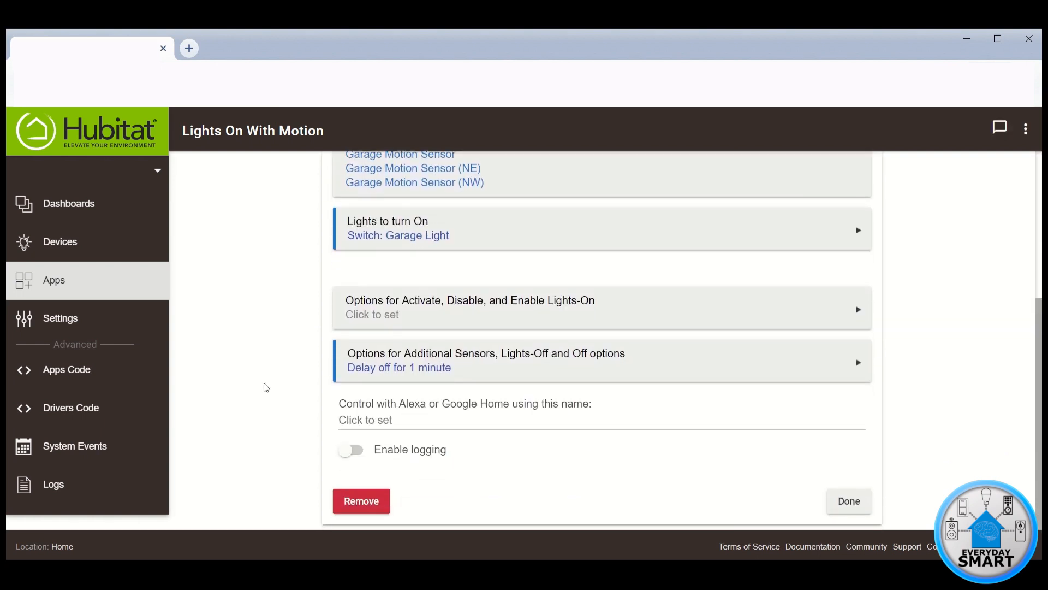